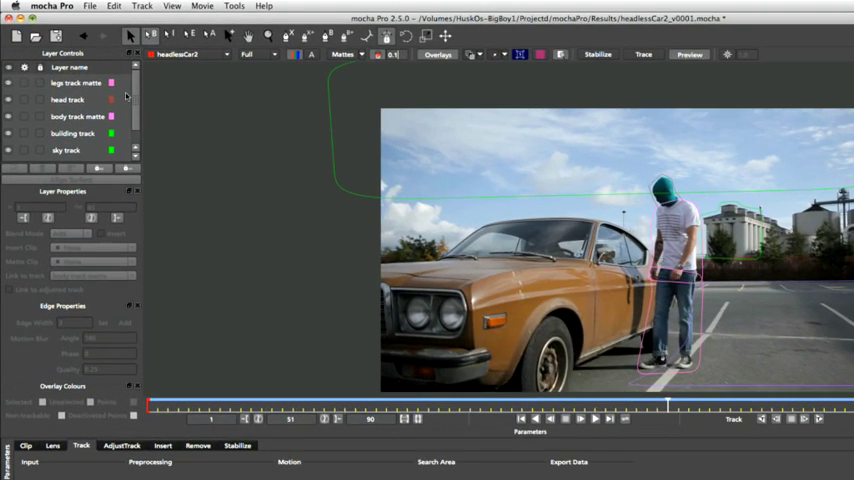
- Show the Stabilize settings and preview the stabilized car-park shot with black borders
left_click(68, 100)
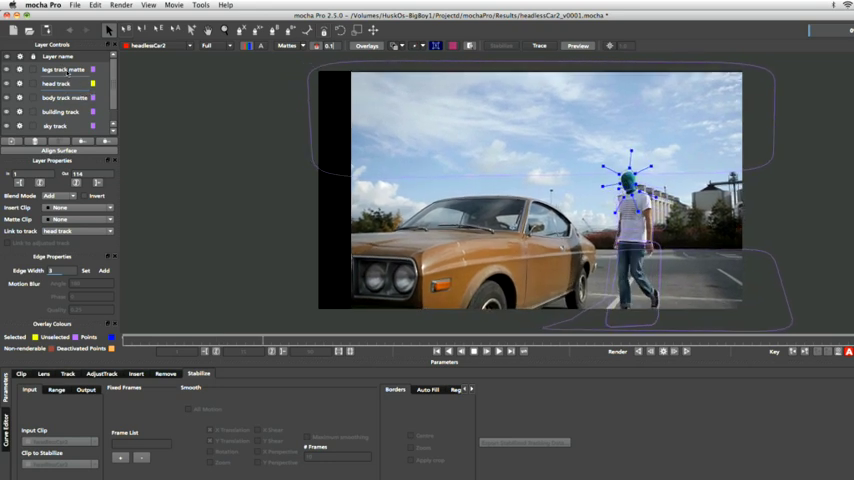
left_click(58, 68)
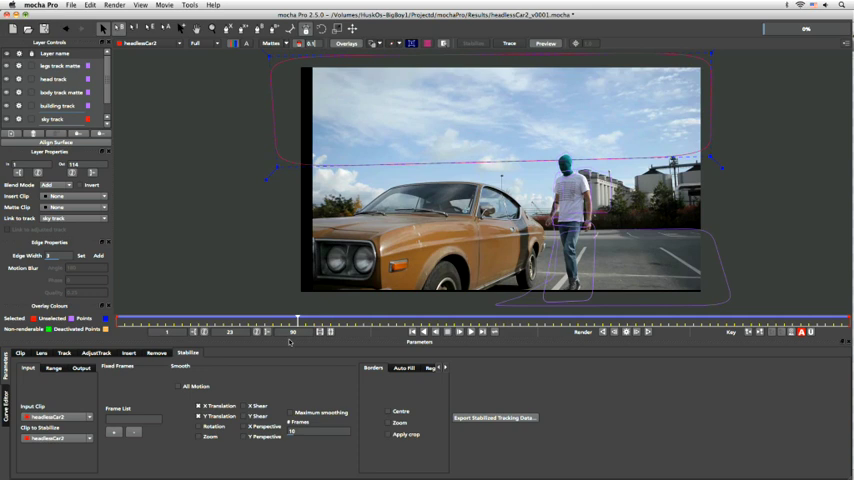
mouse_move(298, 352)
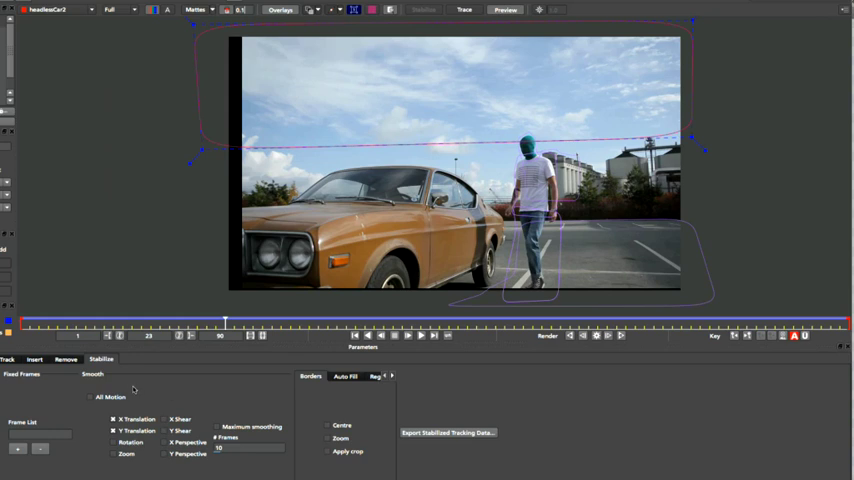
mouse_move(146, 444)
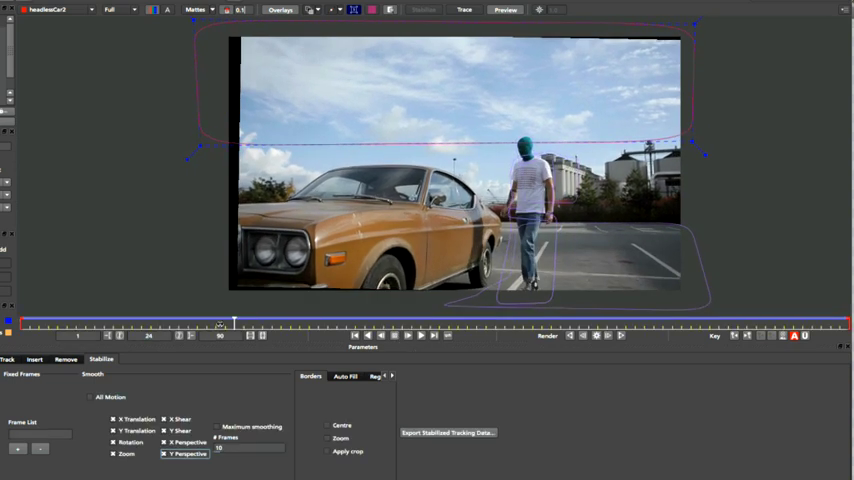
- Scrub through frames to check the shear- and perspective-corrected stabilization
left_click_drag(220, 322, 212, 322)
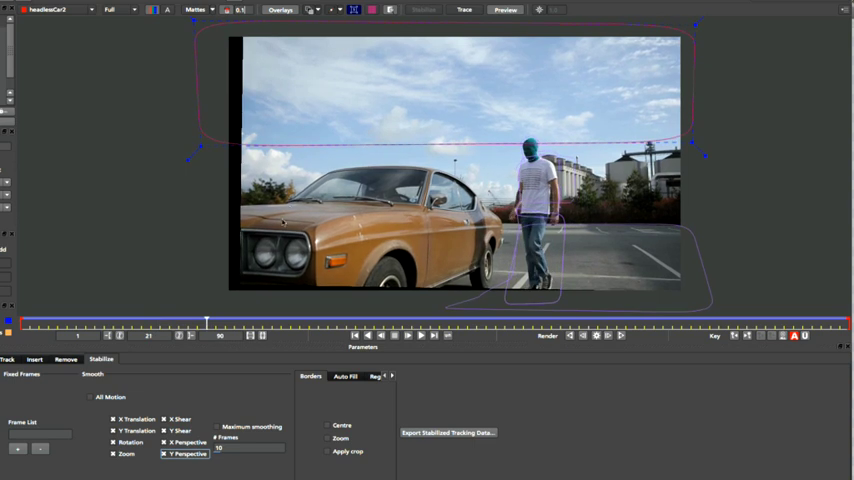
mouse_move(326, 282)
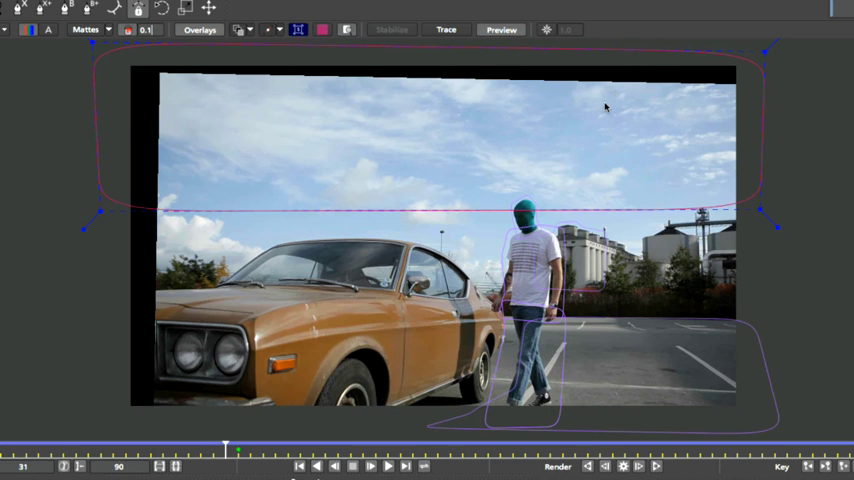
mouse_move(490, 336)
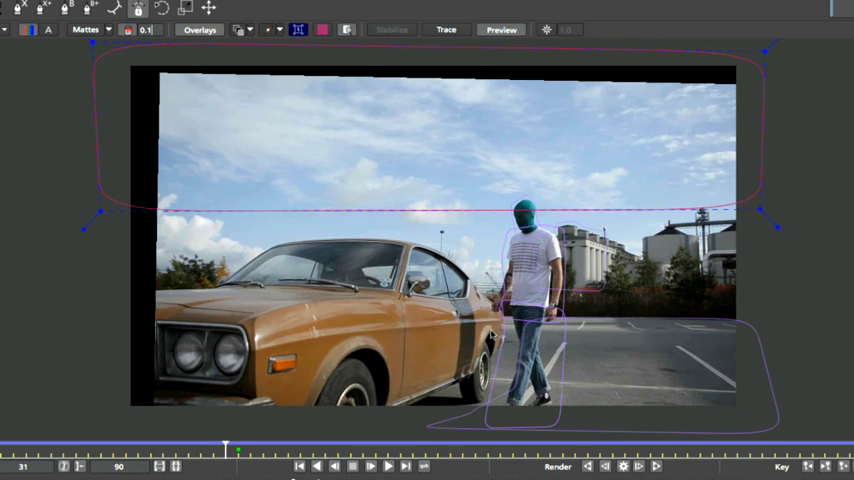
mouse_move(308, 420)
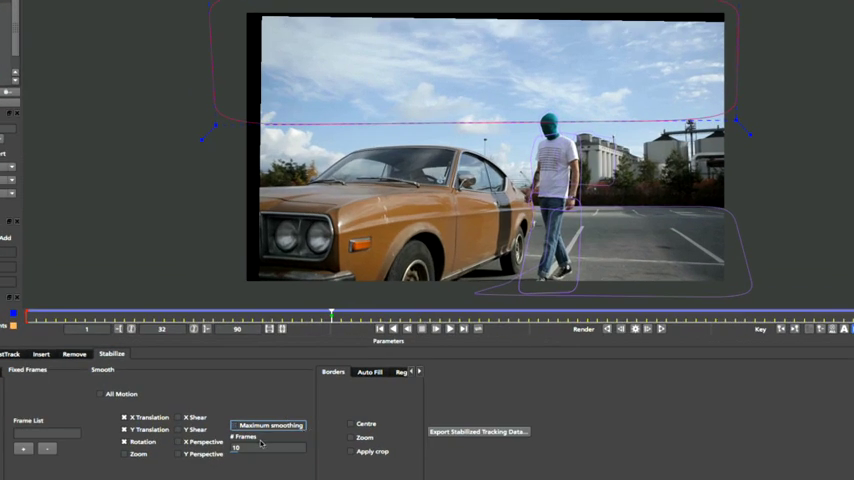
mouse_move(256, 448)
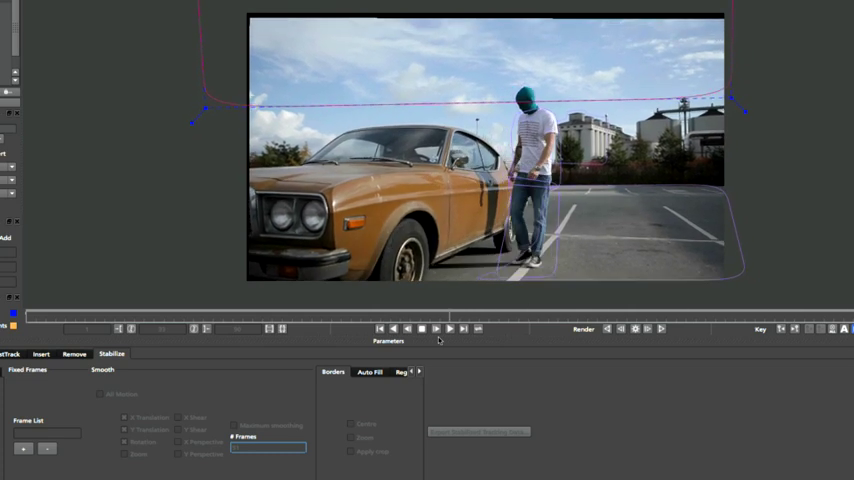
- Play the stabilized preview forwards to show the shifting black edges, then stop
left_click(422, 328)
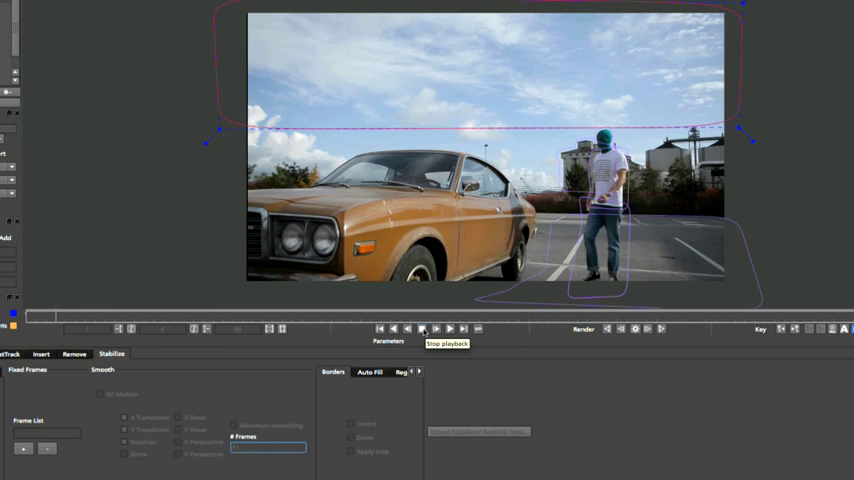
left_click(424, 328)
type("14")
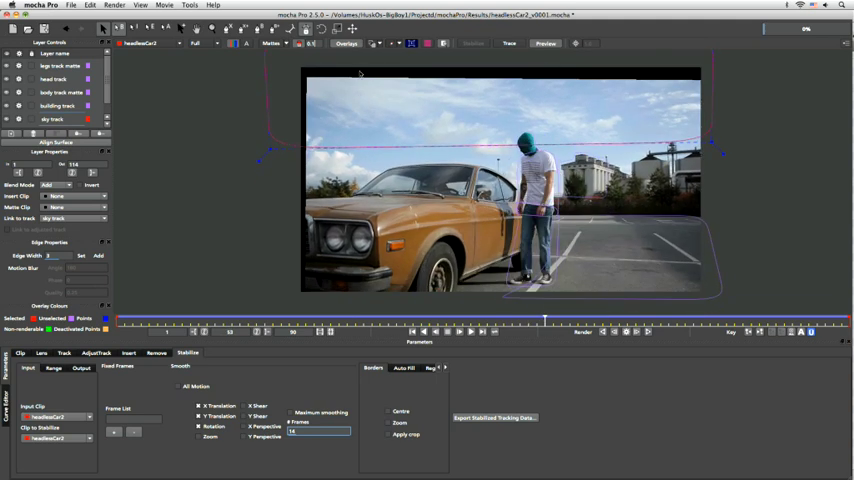
mouse_move(666, 70)
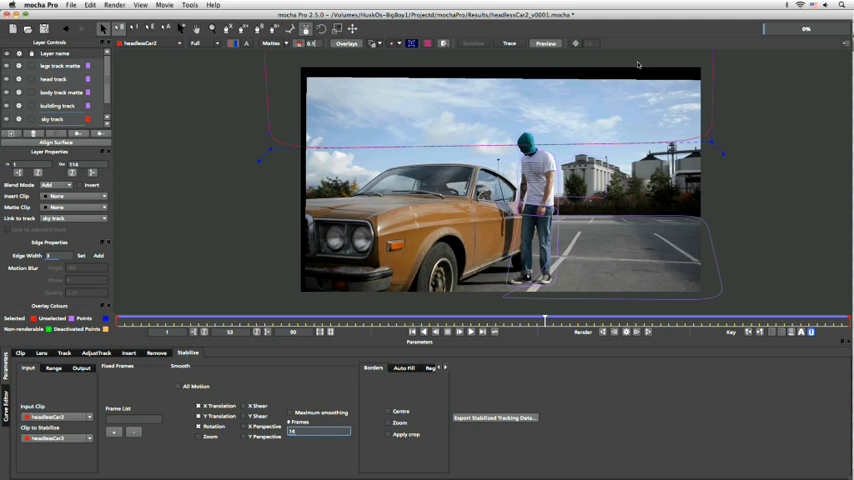
mouse_move(344, 72)
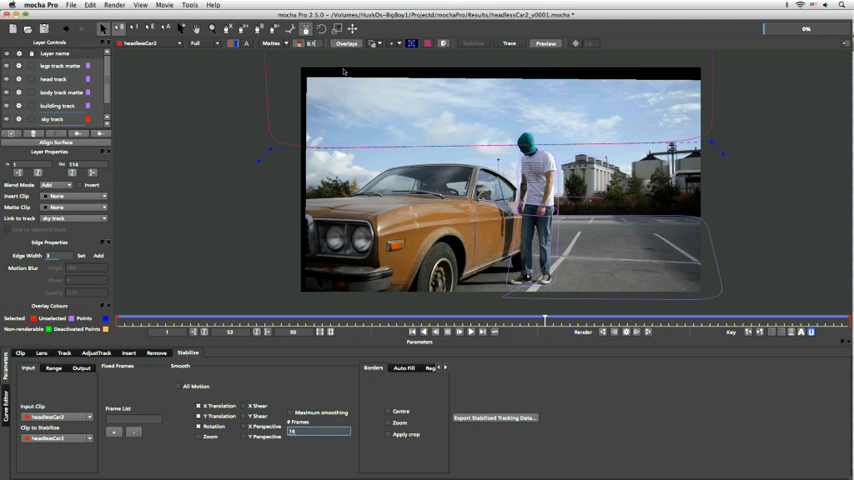
mouse_move(298, 314)
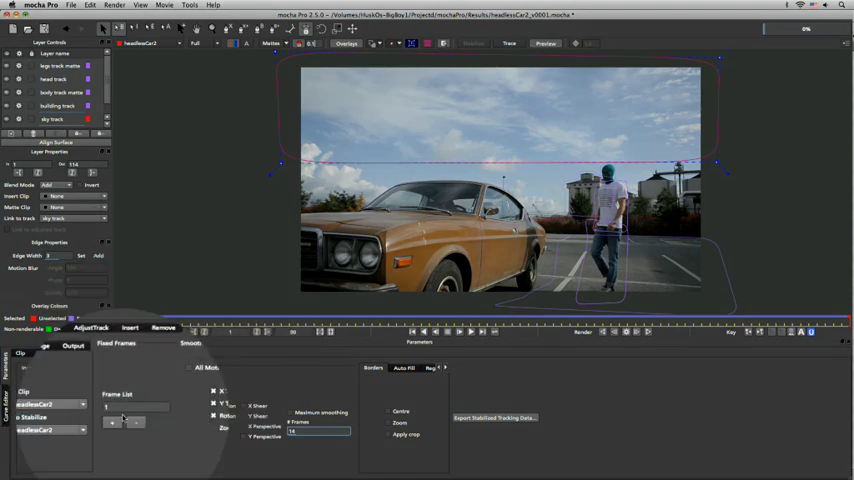
- Review the Stabilize output settings and scrub the timeline to reveal the shifting borders
left_click(188, 352)
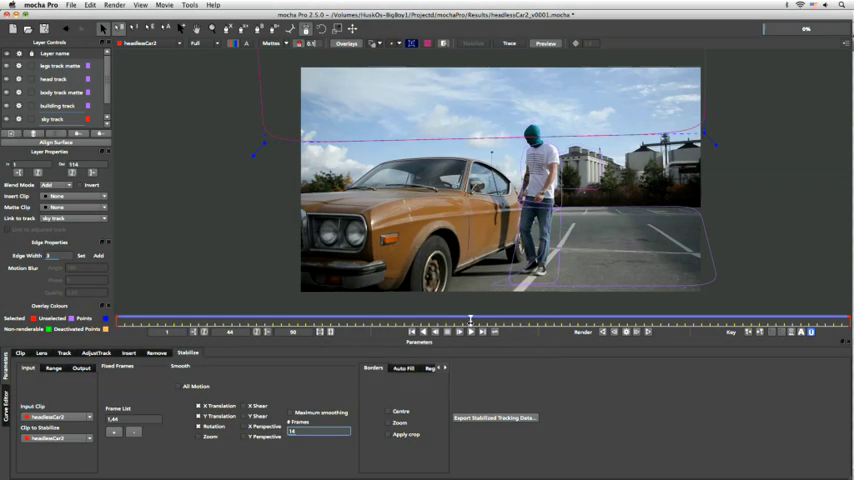
left_click_drag(470, 320, 290, 320)
type("7")
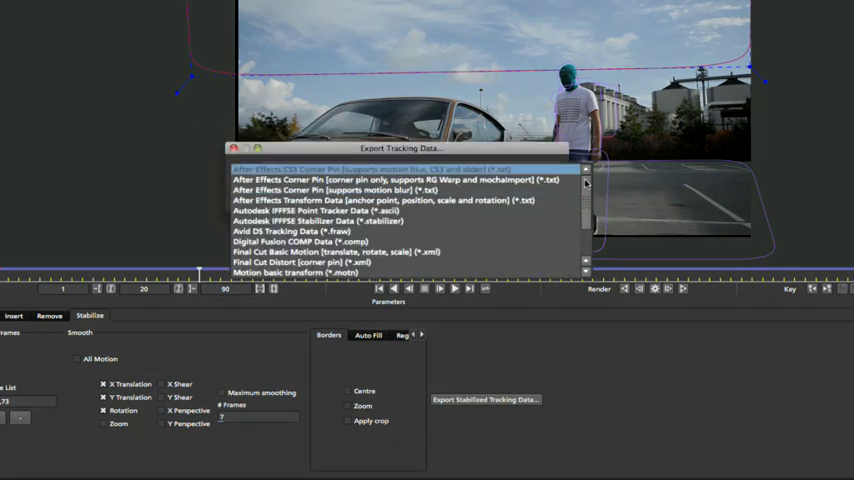
scroll("down", 3)
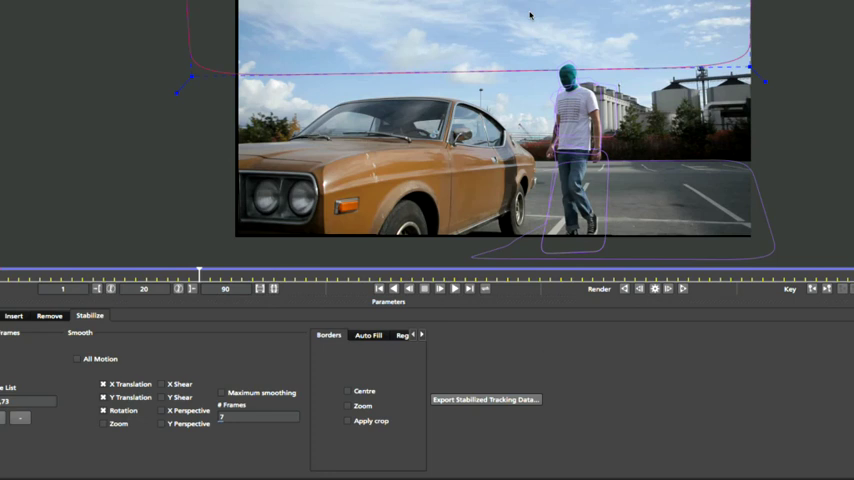
mouse_move(540, 344)
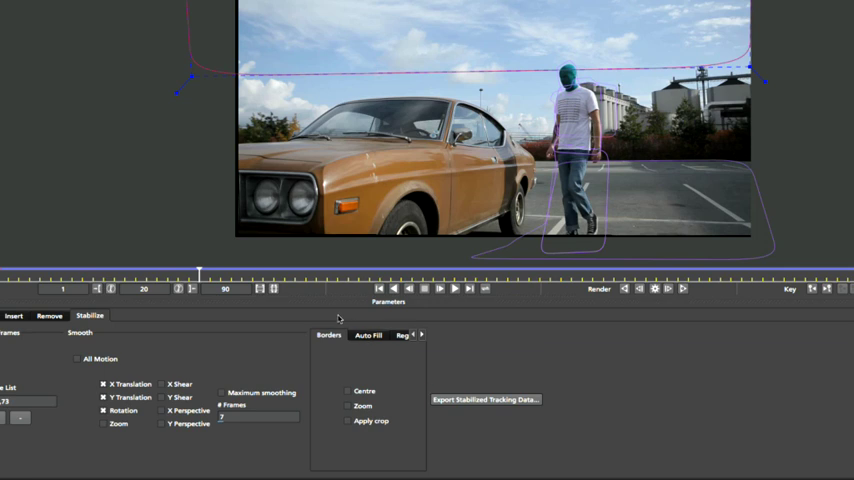
mouse_move(342, 320)
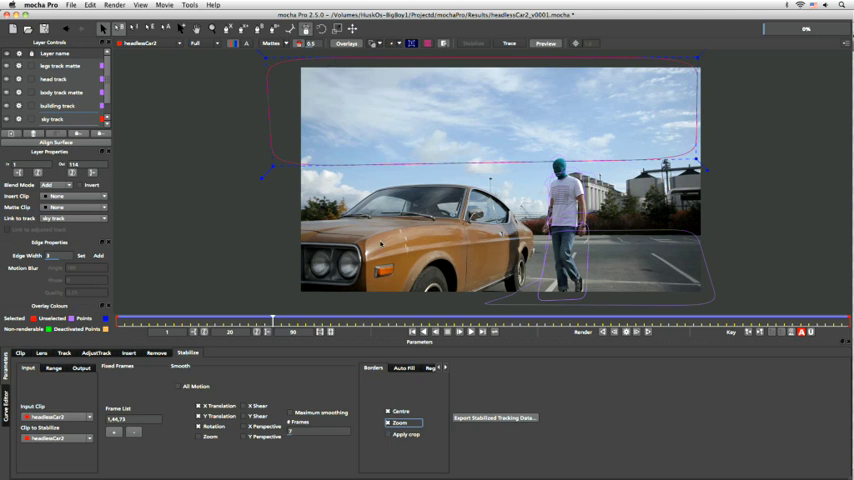
mouse_move(678, 278)
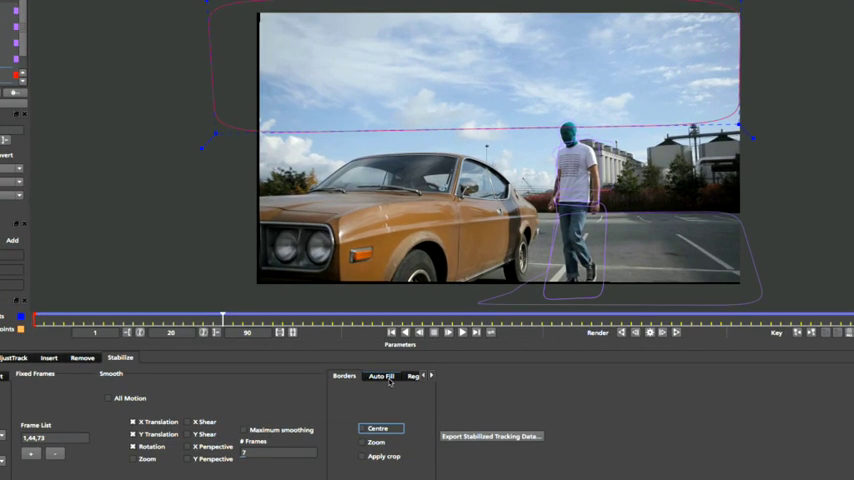
- Enable Auto Fill for the borders, revealing Search Range, Model Illumination and Fill from Background
left_click(382, 376)
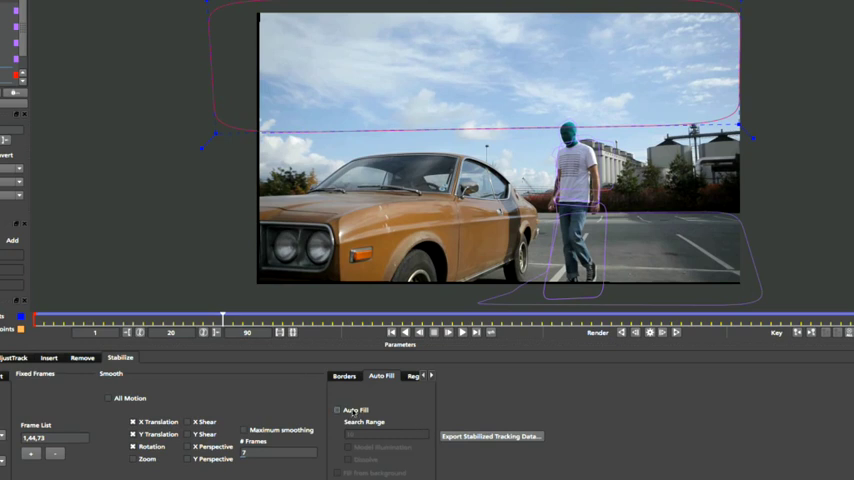
left_click(338, 410)
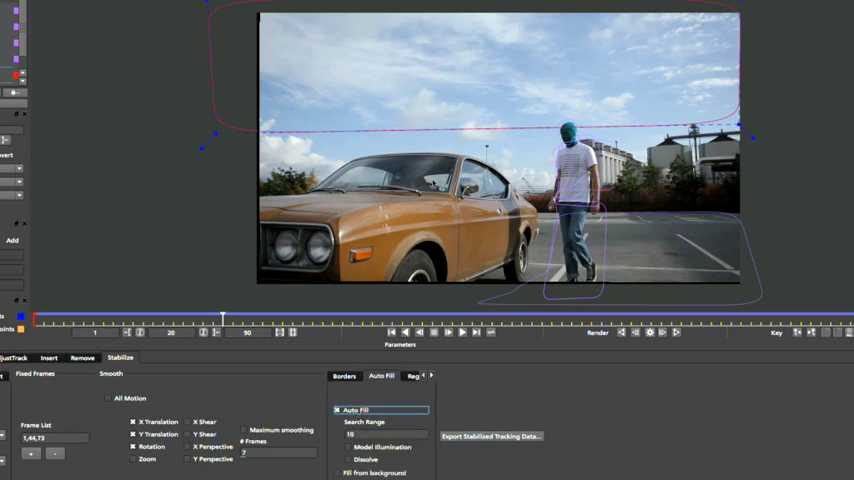
mouse_move(402, 114)
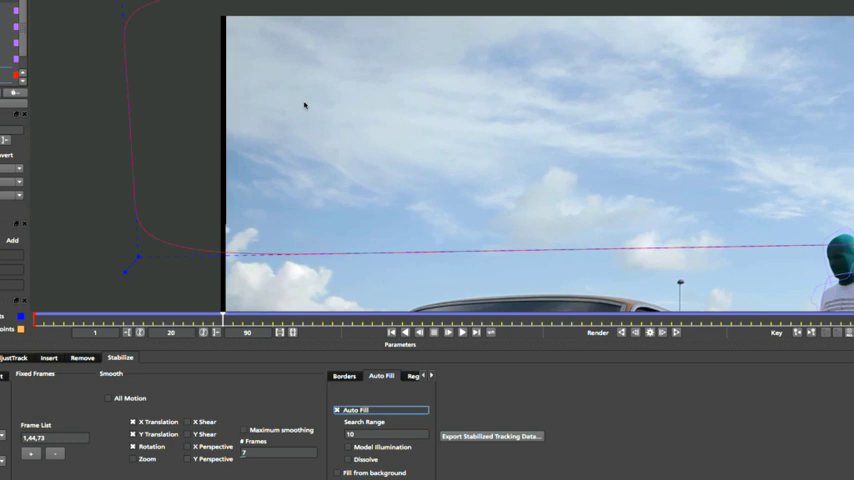
mouse_move(342, 132)
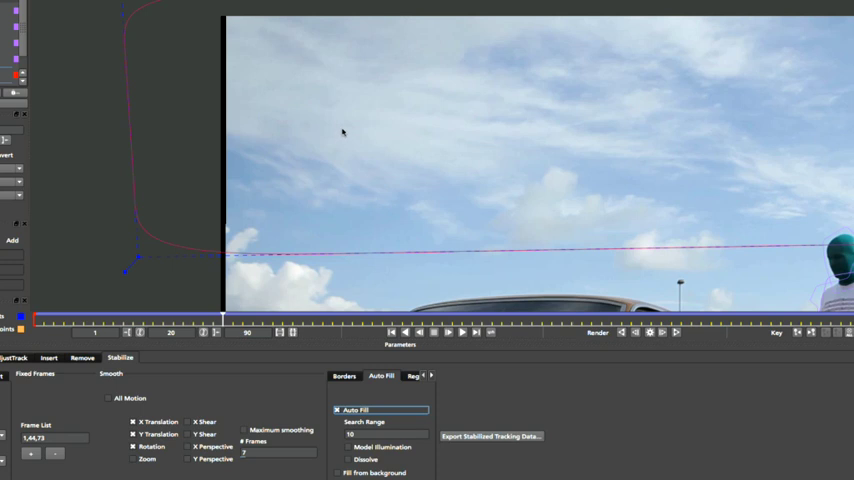
mouse_move(222, 186)
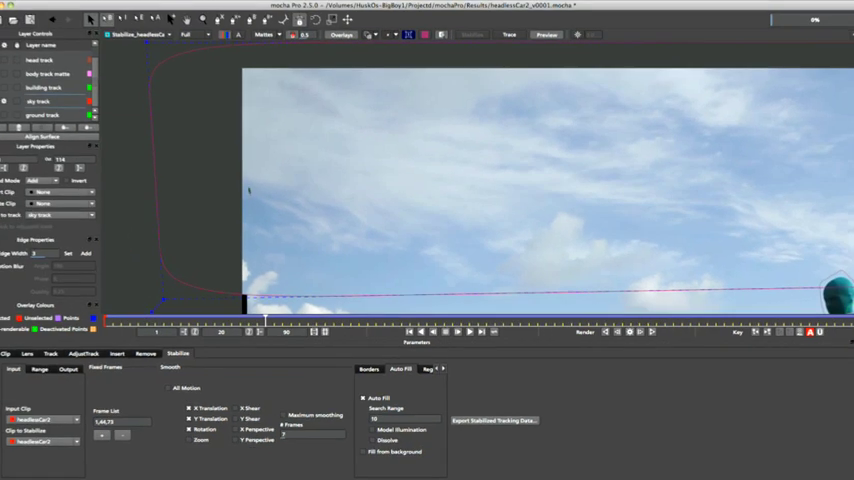
left_click(142, 40)
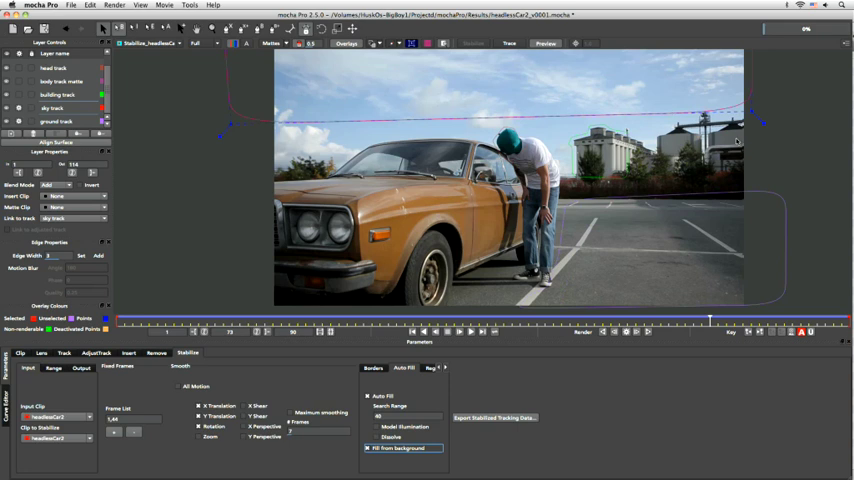
mouse_move(738, 130)
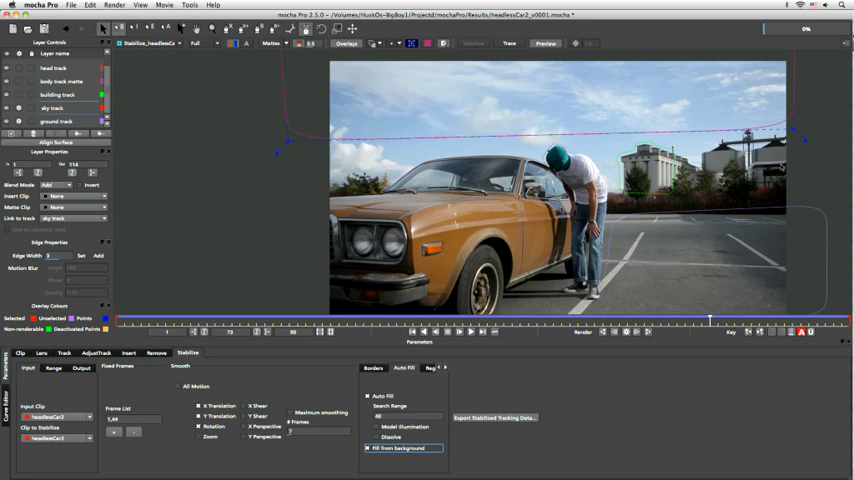
mouse_move(634, 240)
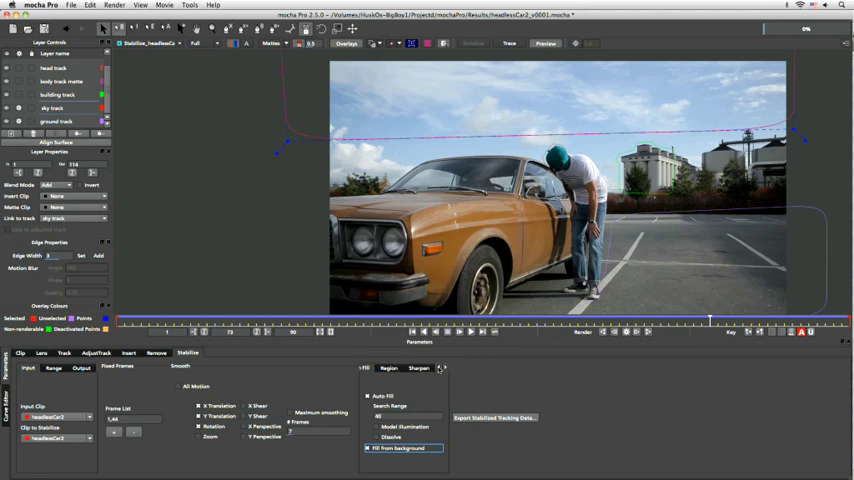
left_click(374, 368)
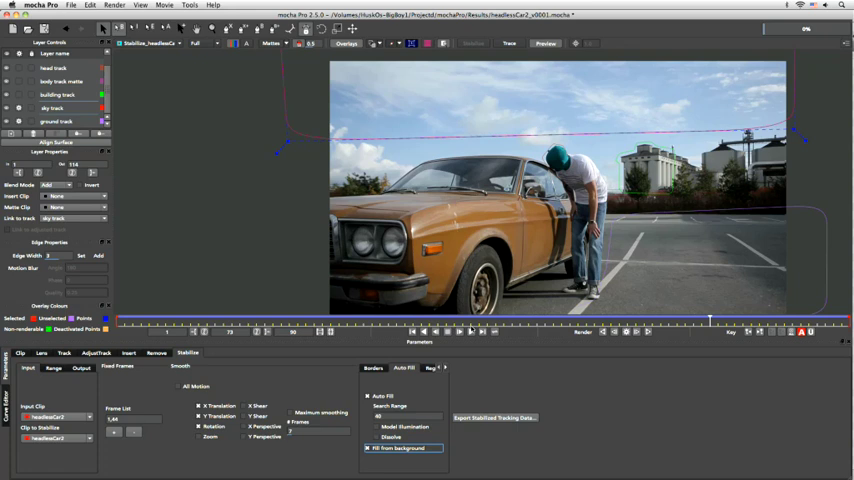